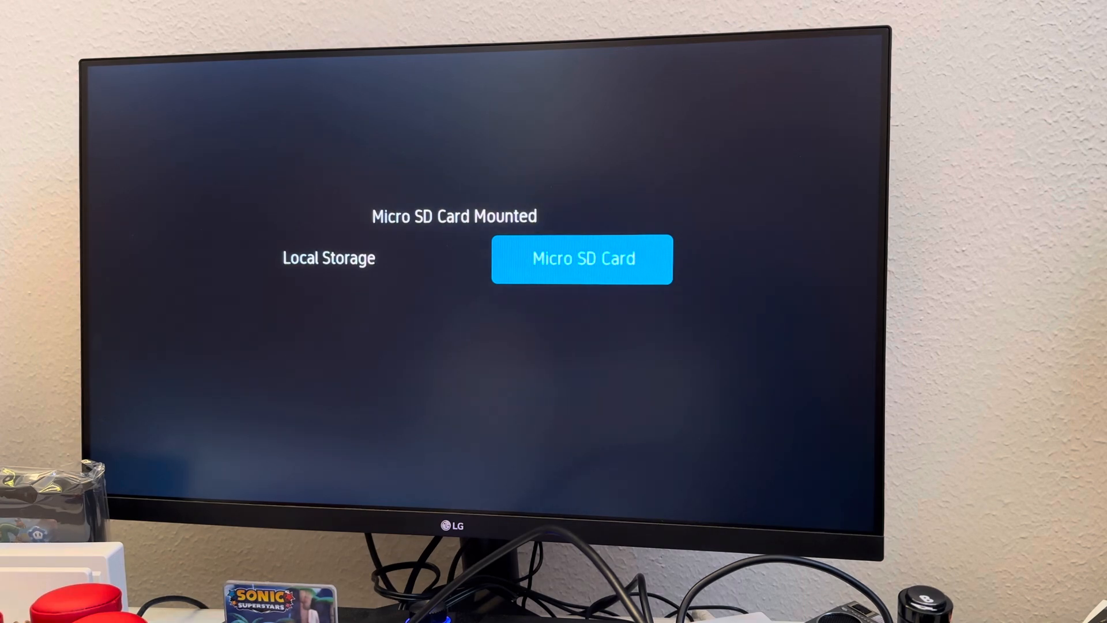
Enter the Micro SD card's folder list, reach page 2 of 6 and highlight the fds folder
{"action": "left_click", "coordinate": [581, 260]}
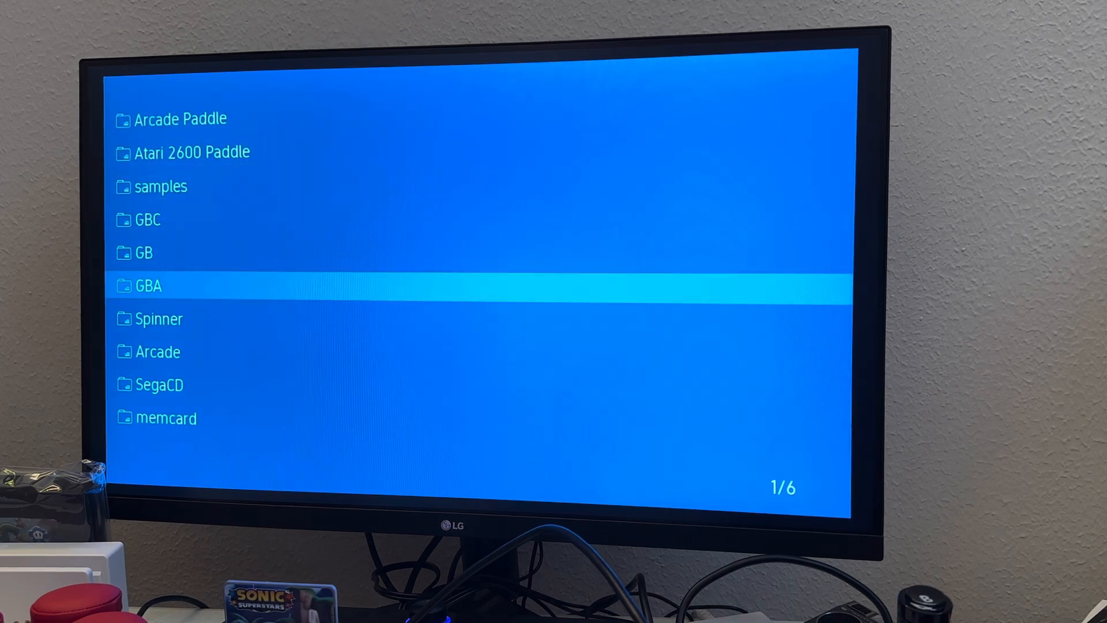
{"action": "scroll", "scroll_direction": "down", "scroll_amount": 3}
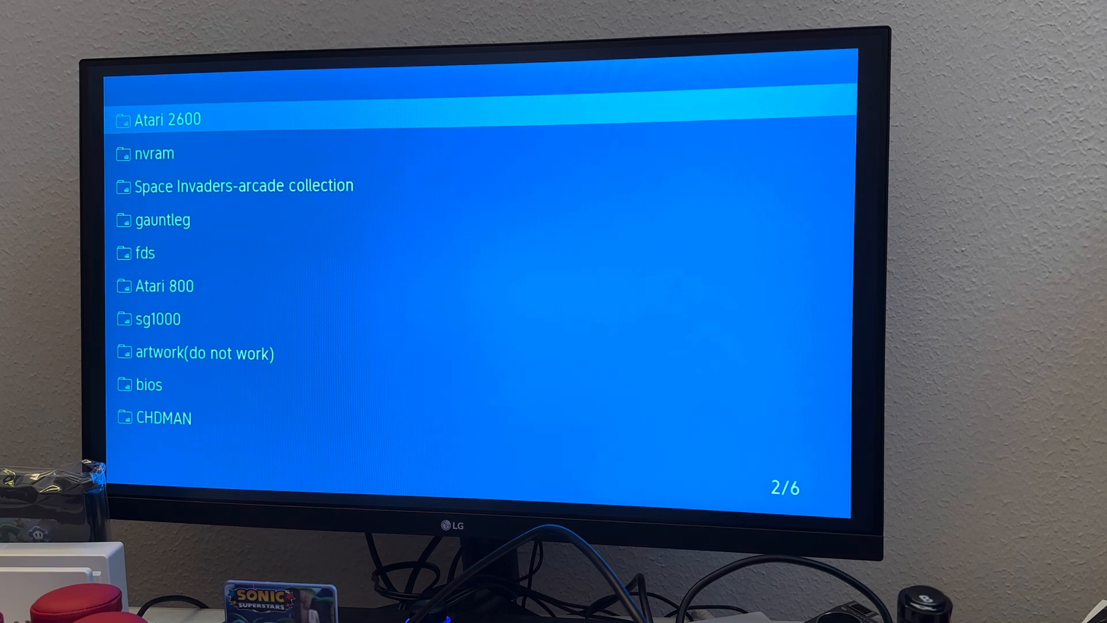
{"action": "key", "text": "down"}
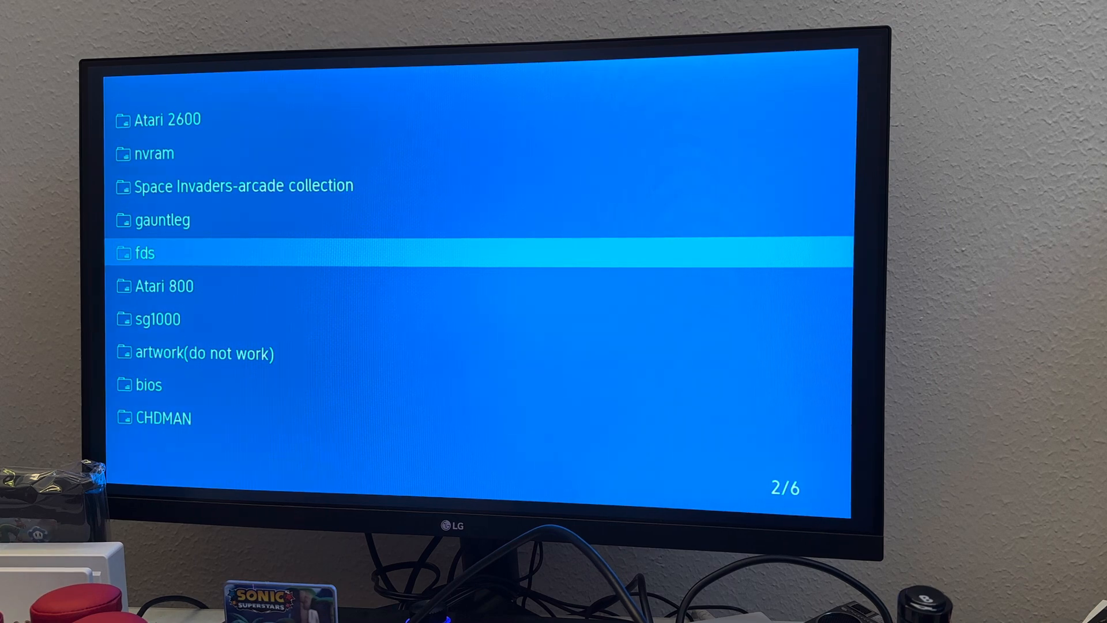
Enter the fds folder to list its Famicom Disk System games, page 1 of 23
{"action": "left_click", "coordinate": [145, 252]}
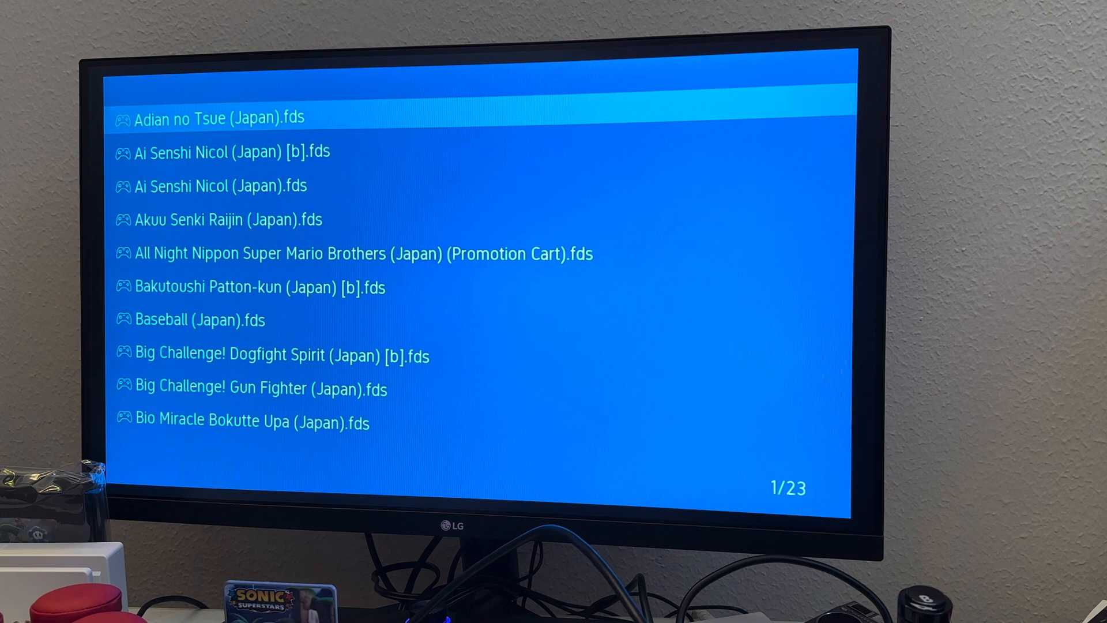
Move down the .fds list past Baseball, Bubble Bobble, BurgerTime and Clu Clu Land onto page 2 of 23
{"action": "key", "text": "down"}
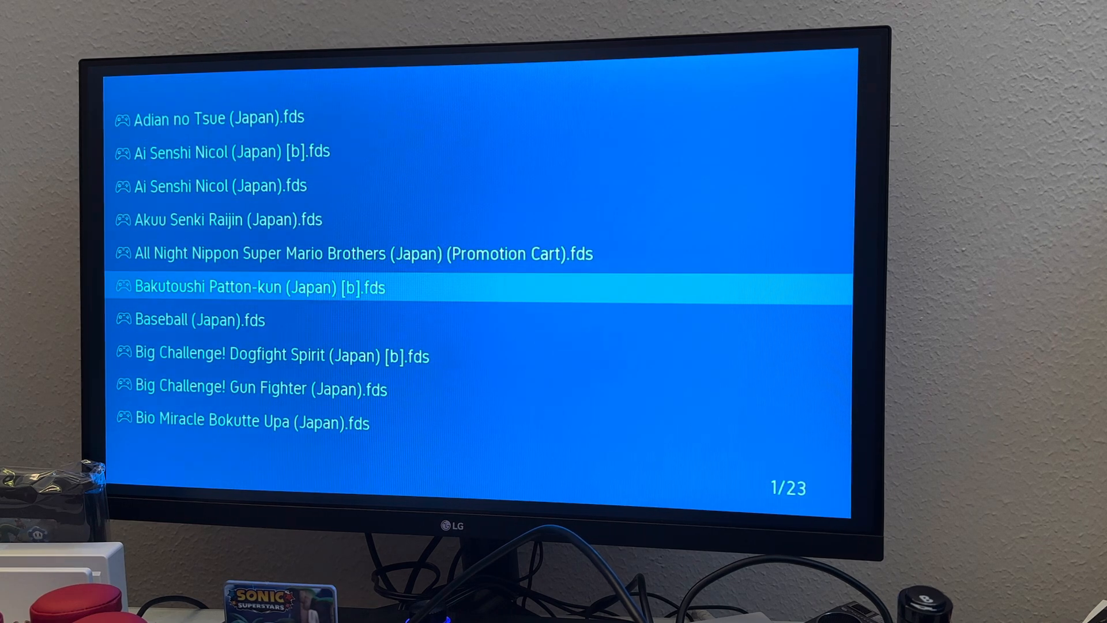
{"action": "key", "text": "Down"}
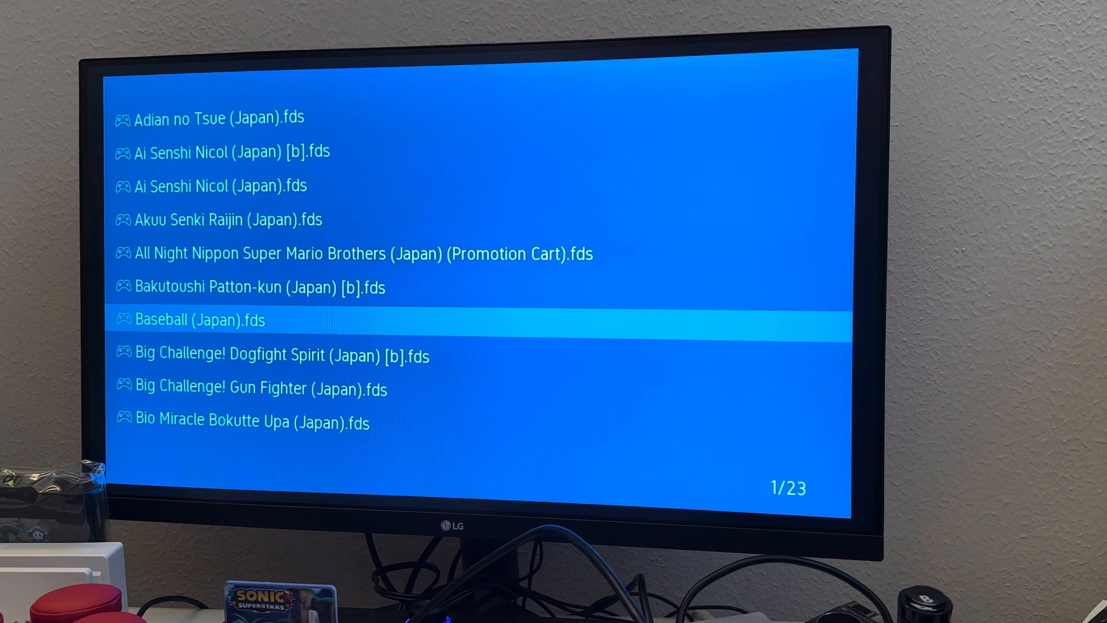
{"action": "scroll", "scroll_direction": "down", "scroll_amount": 3}
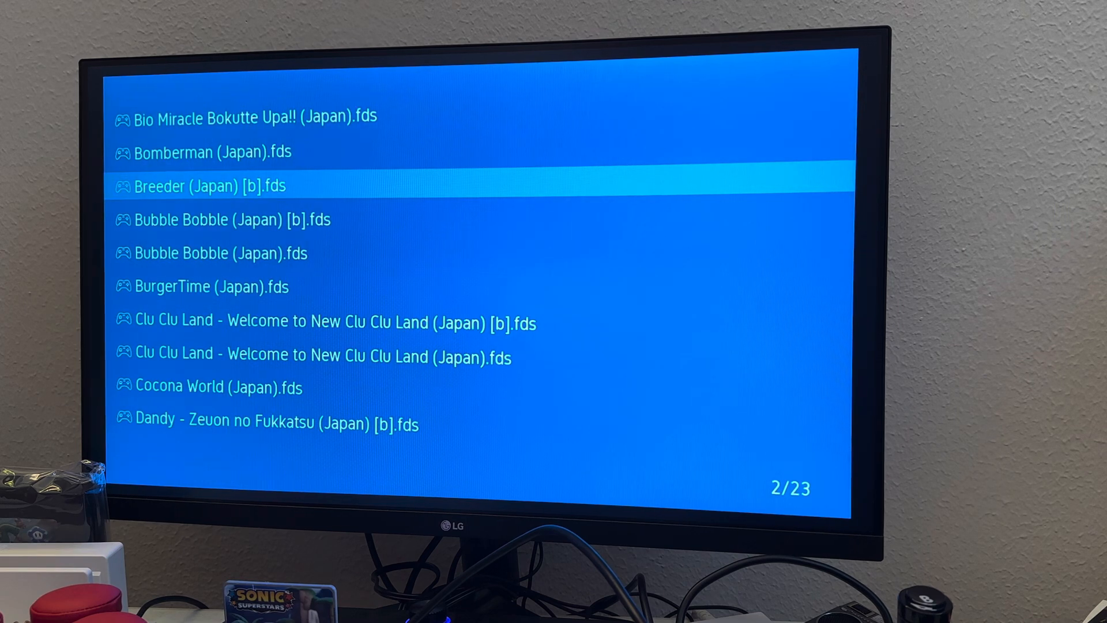
{"action": "key", "text": "Down"}
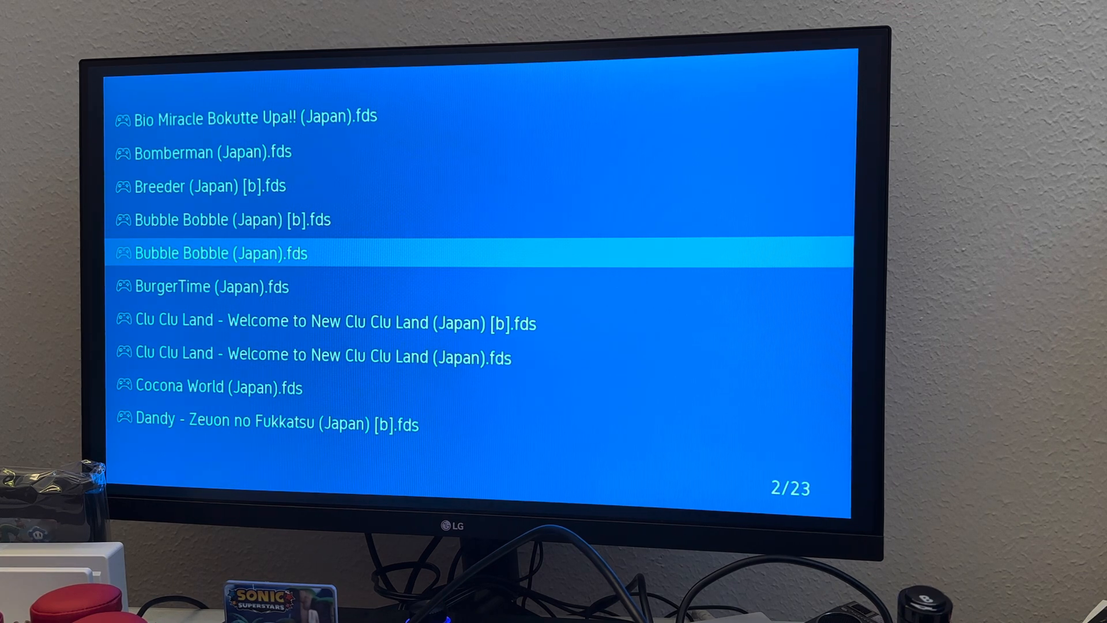
{"action": "key", "text": "Down"}
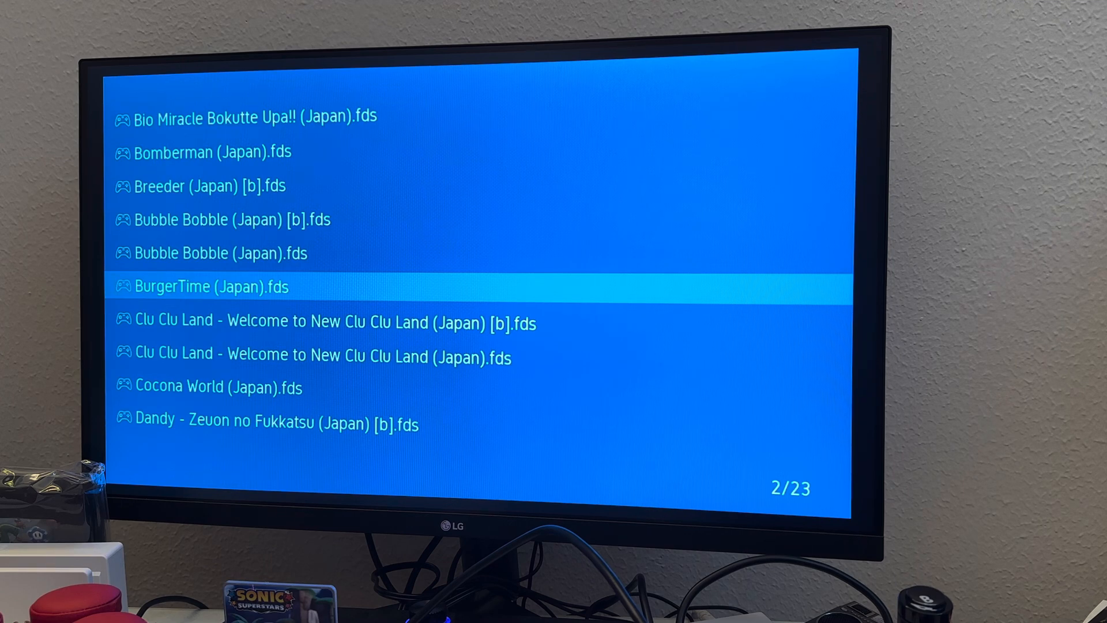
{"action": "key", "text": "down"}
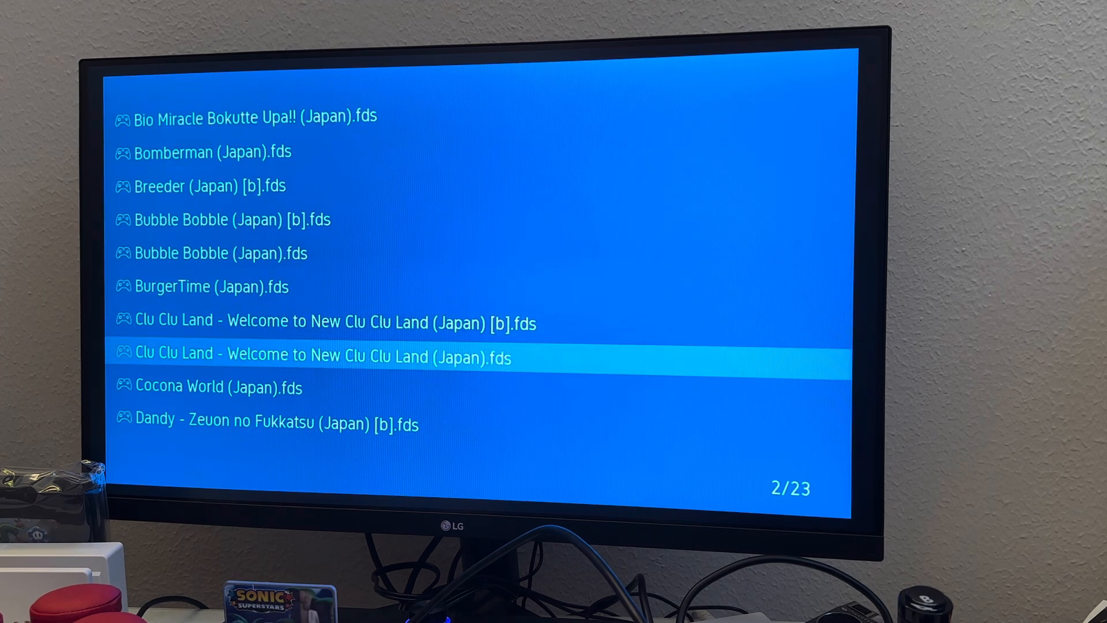
{"action": "key", "text": "Down"}
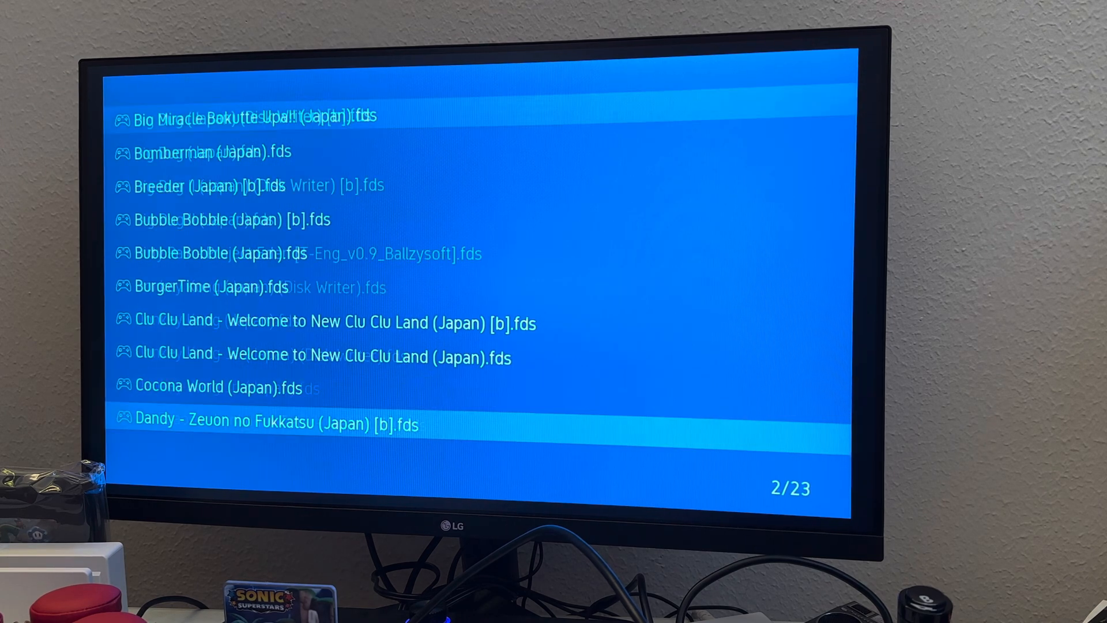
{"action": "scroll", "scroll_direction": "down", "scroll_amount": 3}
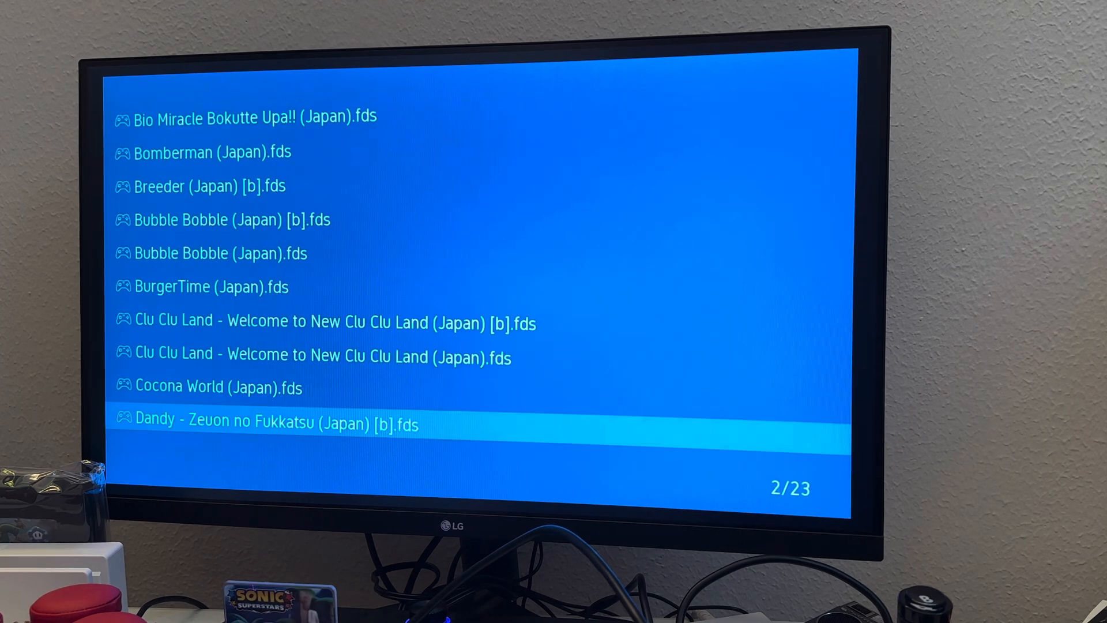
Leave the file browser and return to the main menu
{"action": "key", "text": "up"}
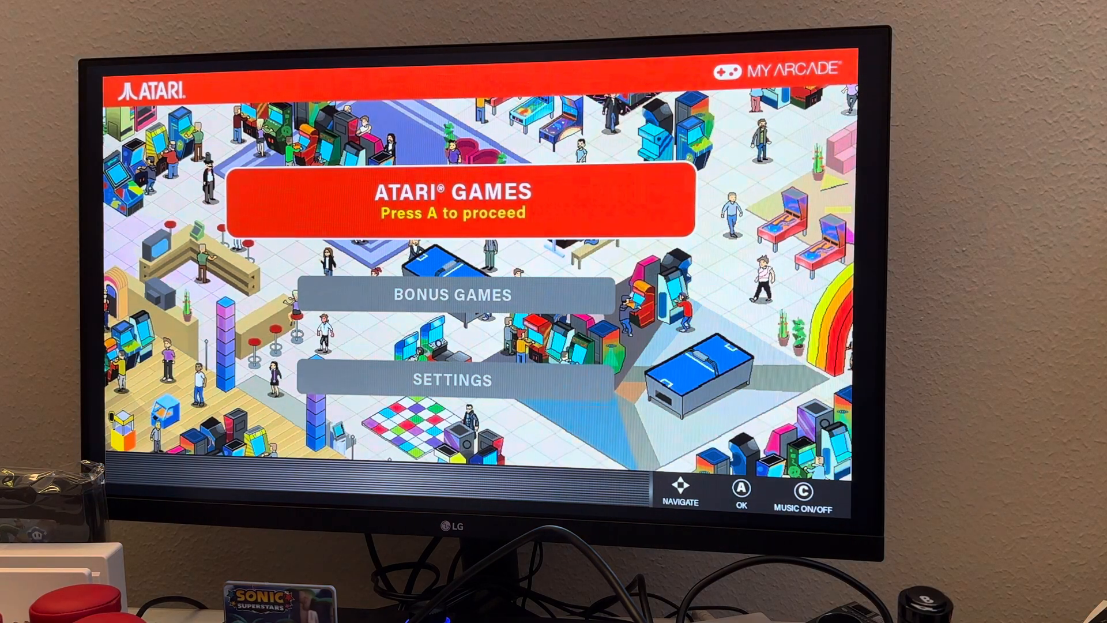
Enter Bonus Games, reaching the storage choice screen with Micro SD Card highlighted
{"action": "key", "text": "a"}
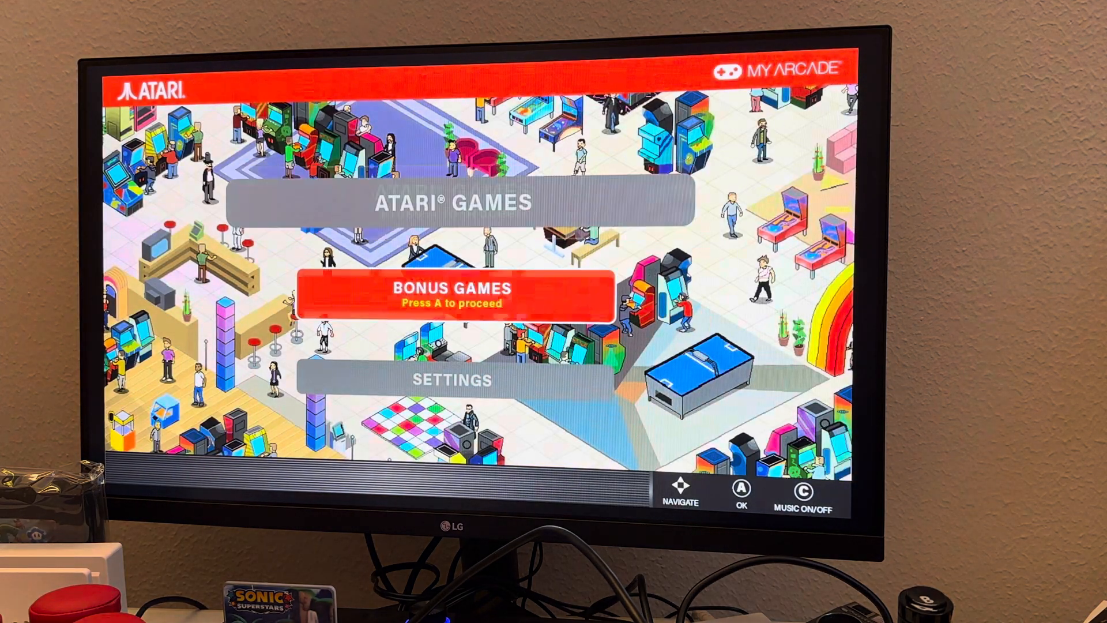
{"action": "key", "text": "down"}
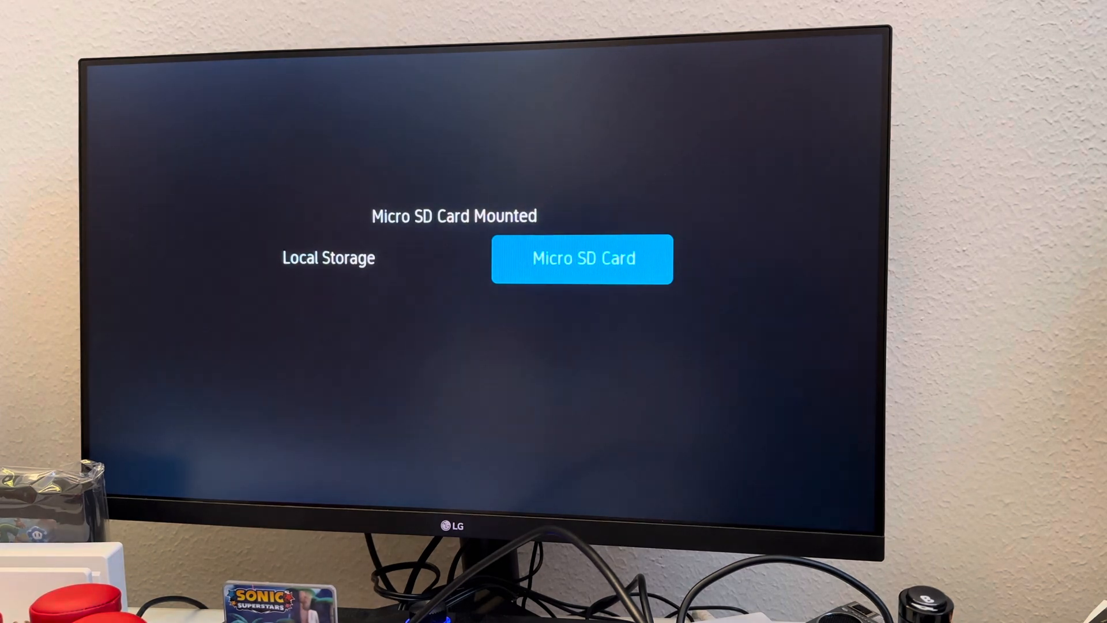
Enter the Micro SD card, move past the samples folder and open the sg1000 game folder
{"action": "left_click", "coordinate": [581, 258]}
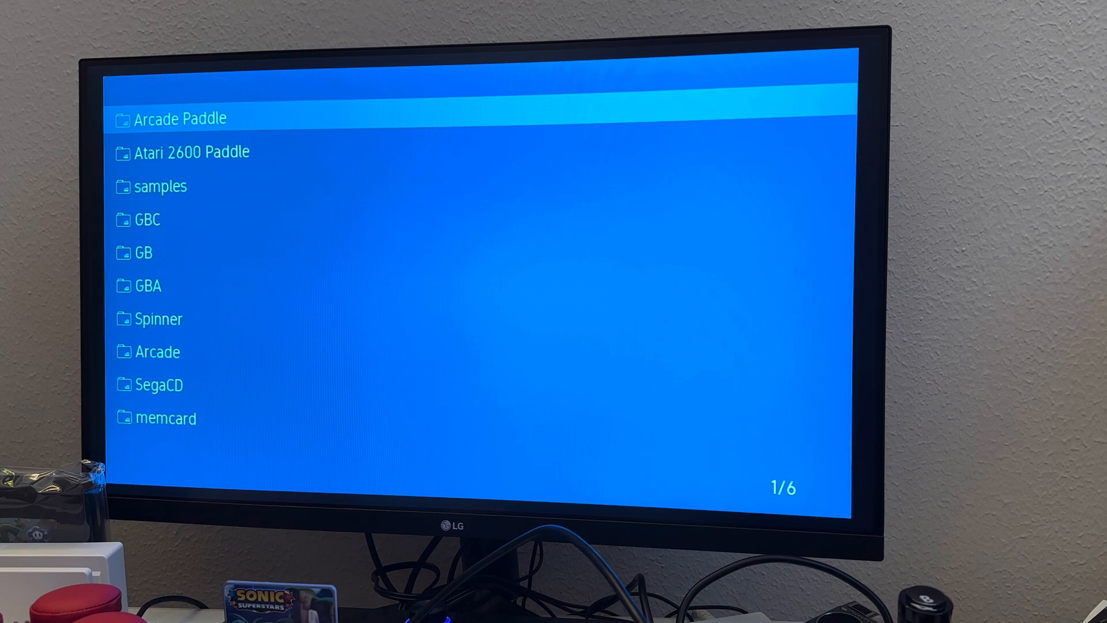
{"action": "key", "text": "down"}
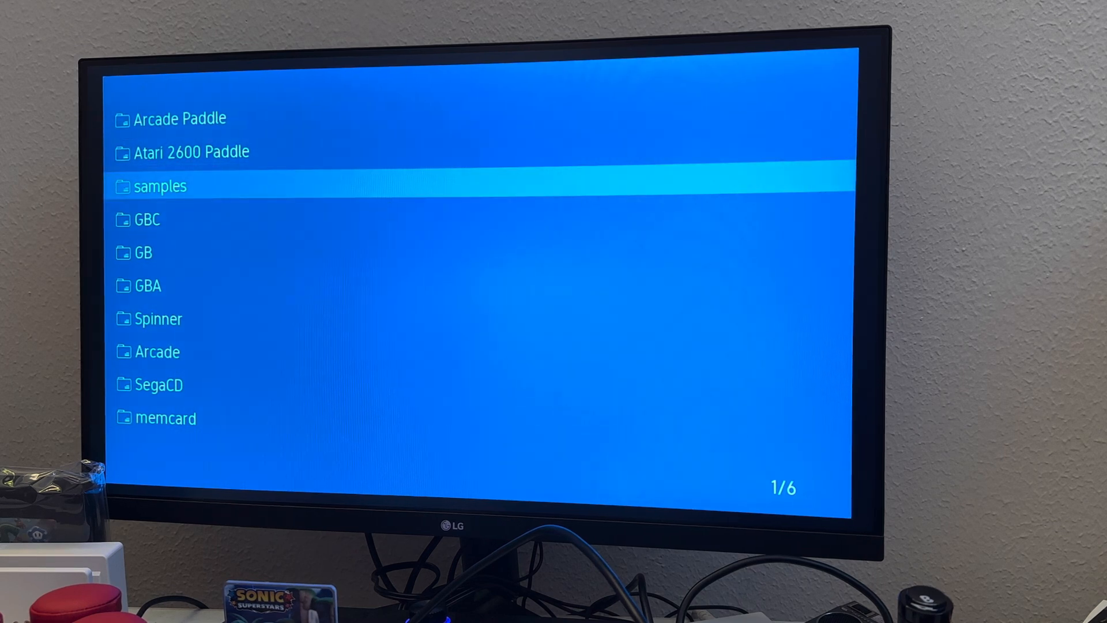
{"action": "key", "text": "down"}
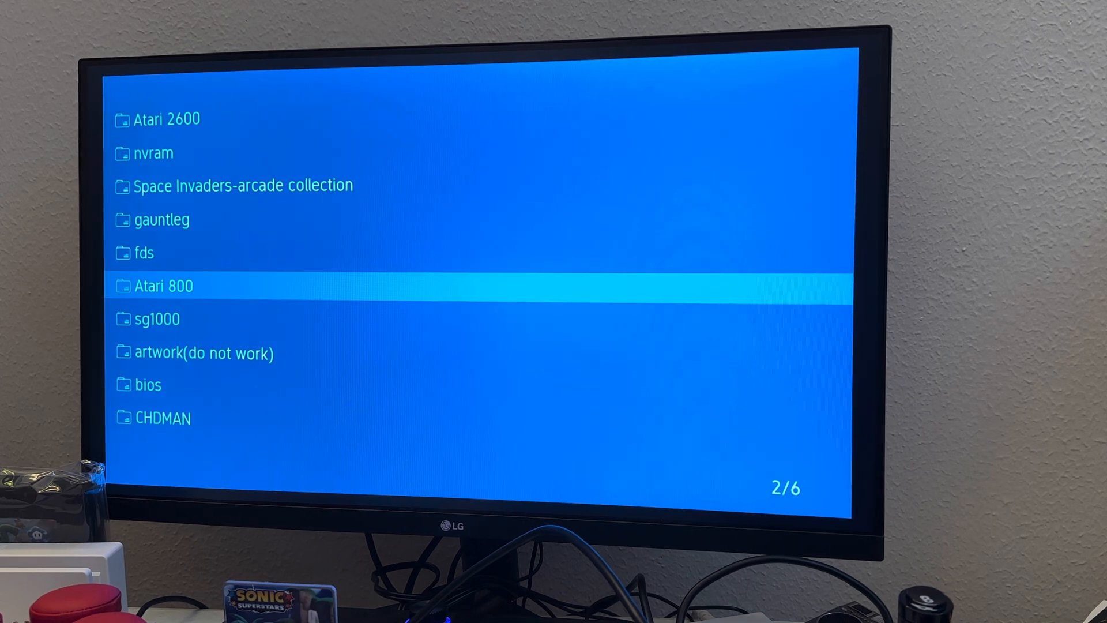
{"action": "key", "text": "Down"}
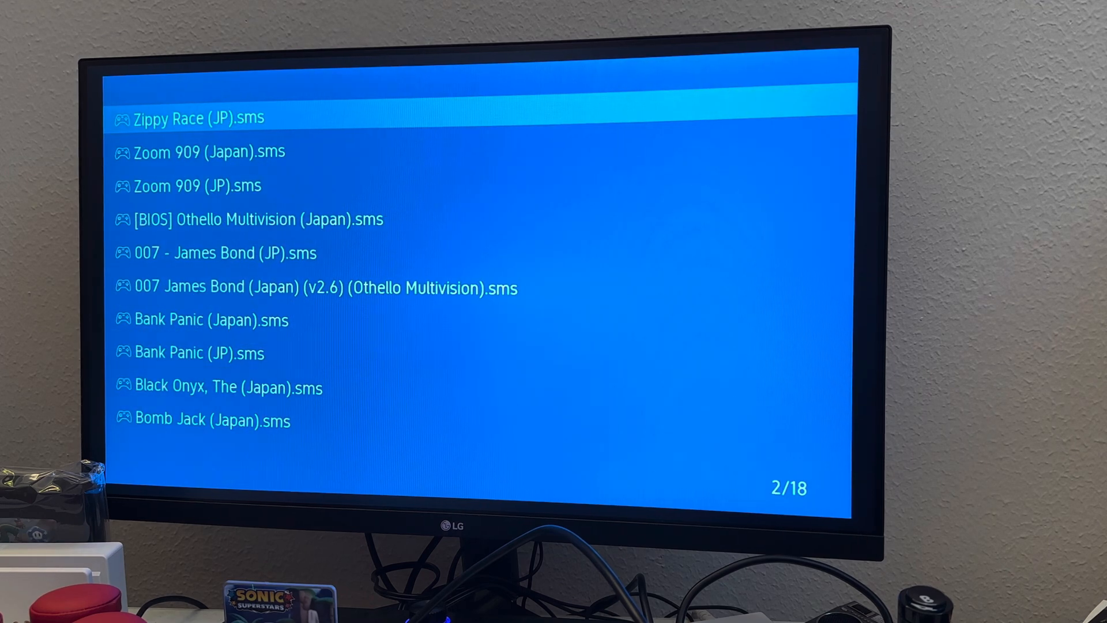
Page down the SG-1000 .sms list to page 6 of 18, around Congo Bongo and Flicky
{"action": "key", "text": "down"}
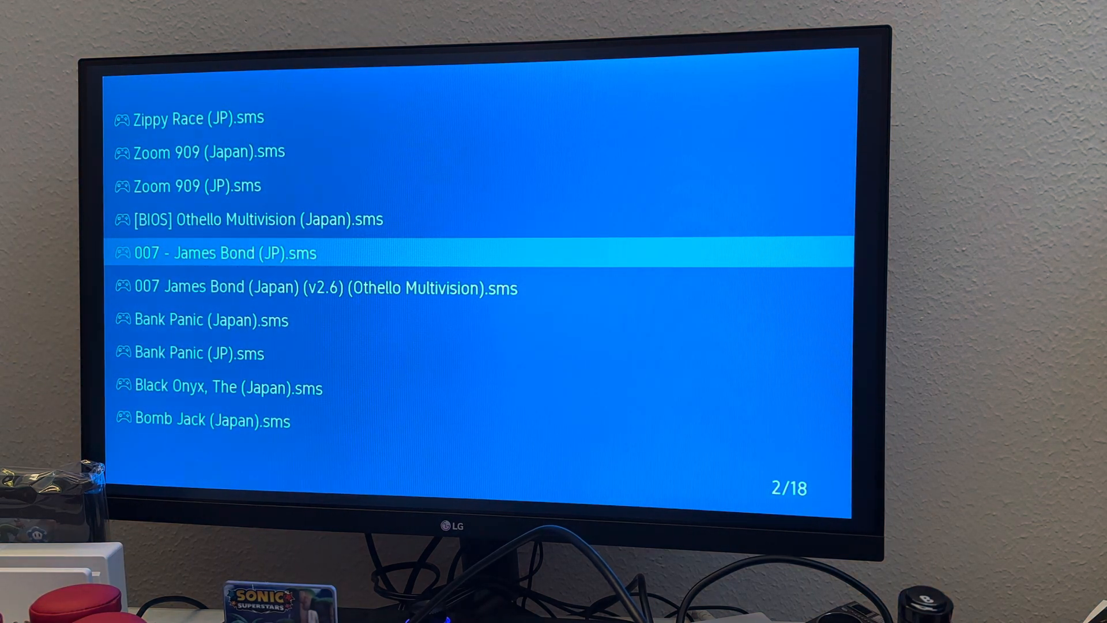
{"action": "scroll", "scroll_direction": "down", "scroll_amount": 3}
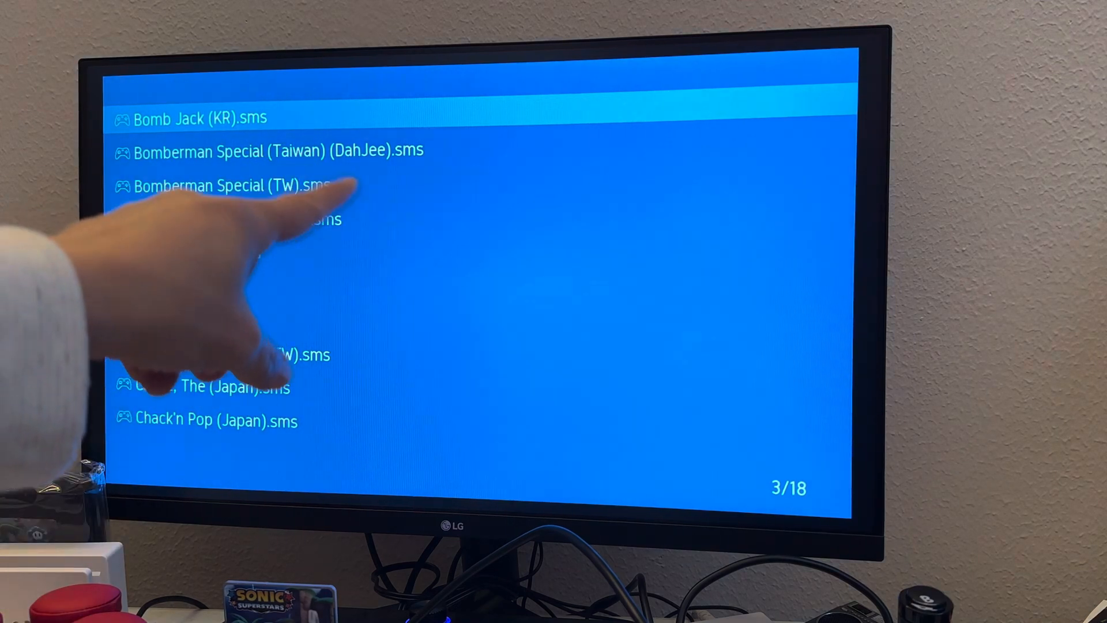
{"action": "key", "text": "down"}
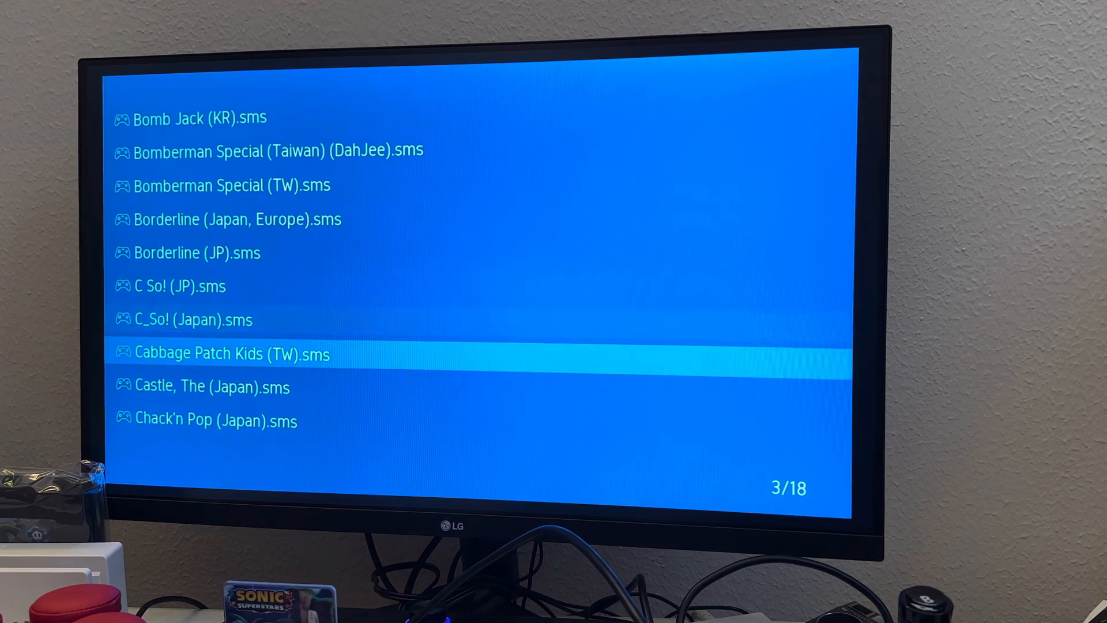
{"action": "scroll", "scroll_direction": "down", "scroll_amount": 3}
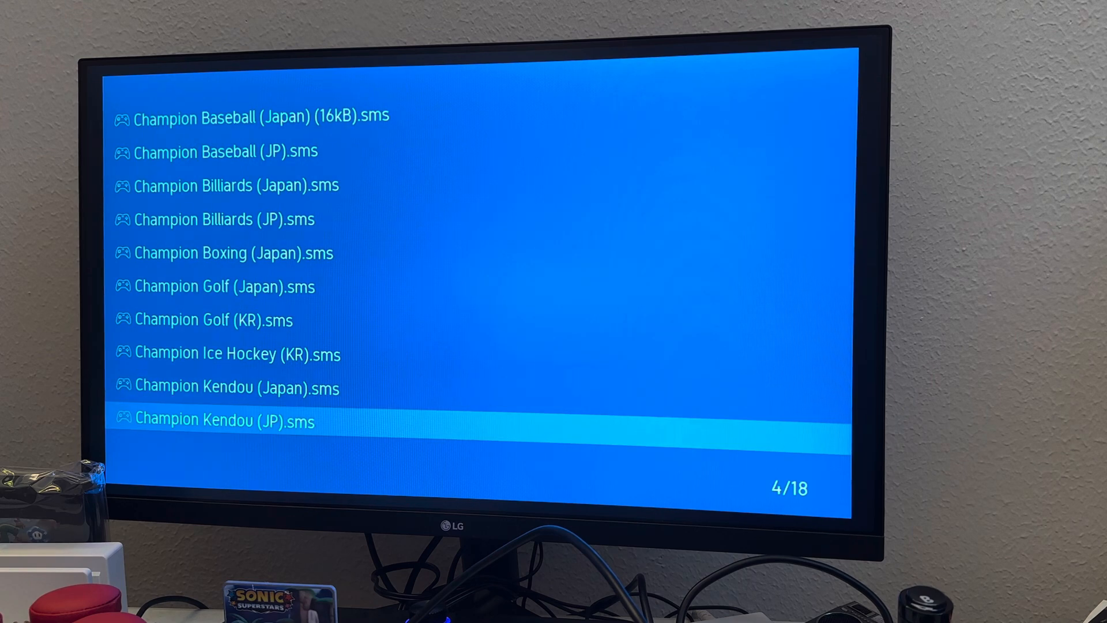
{"action": "scroll", "scroll_direction": "down", "scroll_amount": 3}
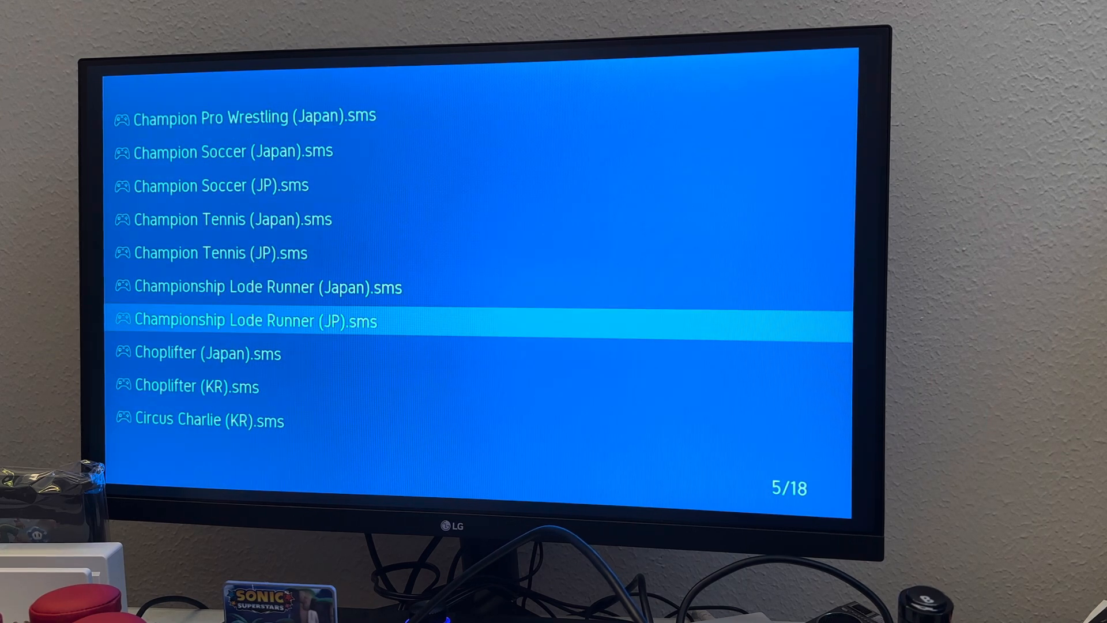
{"action": "scroll", "scroll_direction": "down", "scroll_amount": 3}
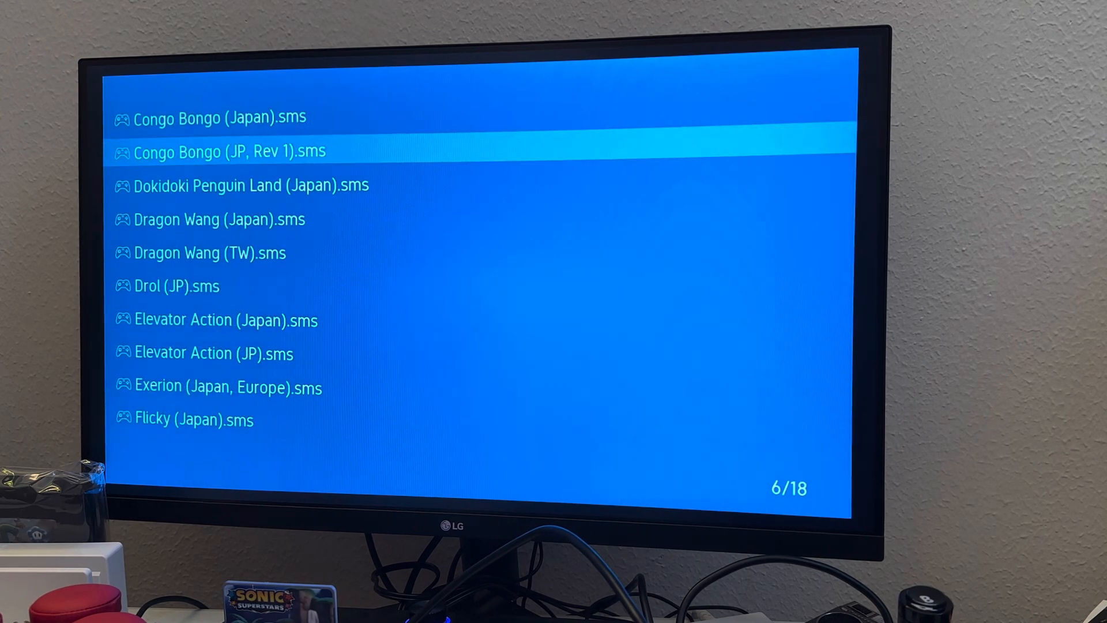
{"action": "key", "text": "Down"}
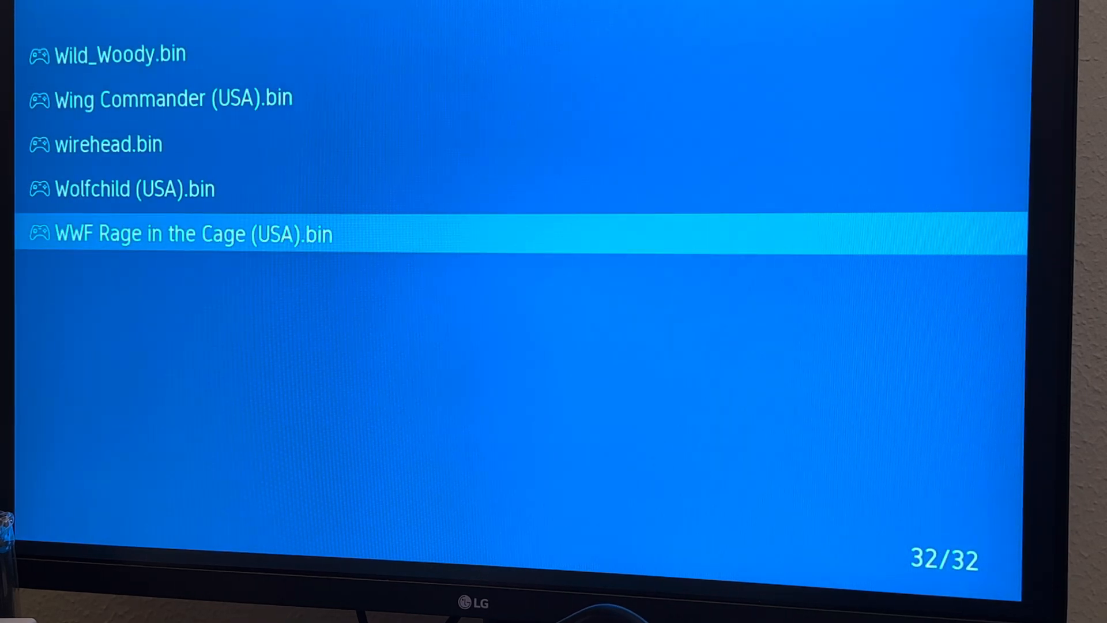
Move up to wirehead.bin and launch it, landing back at the SD card's folder list
{"action": "key", "text": "up"}
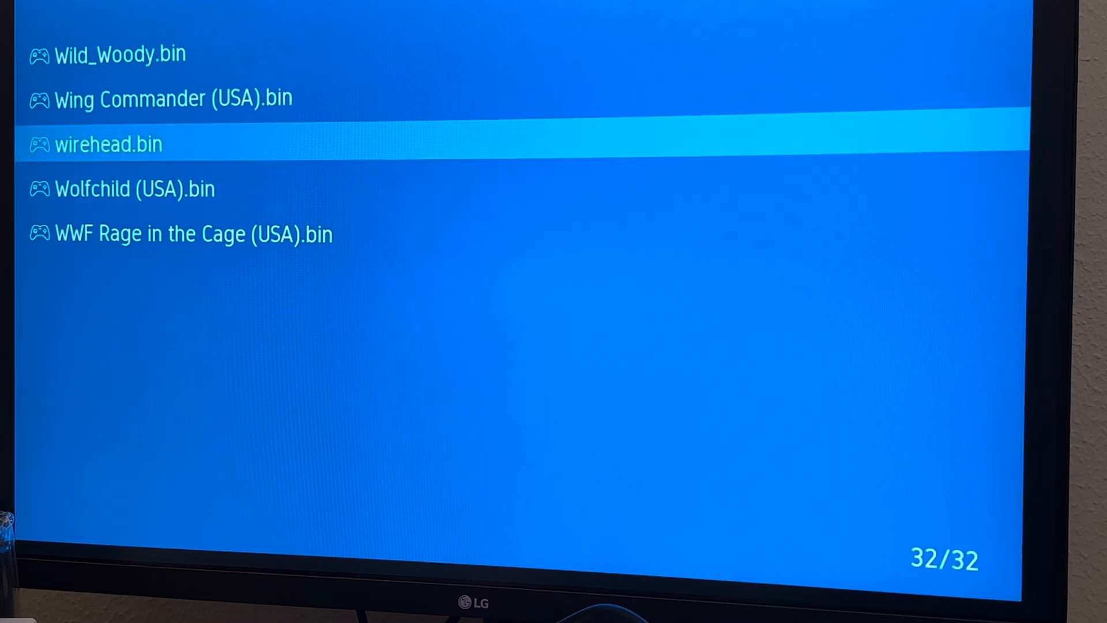
{"action": "key", "text": "up"}
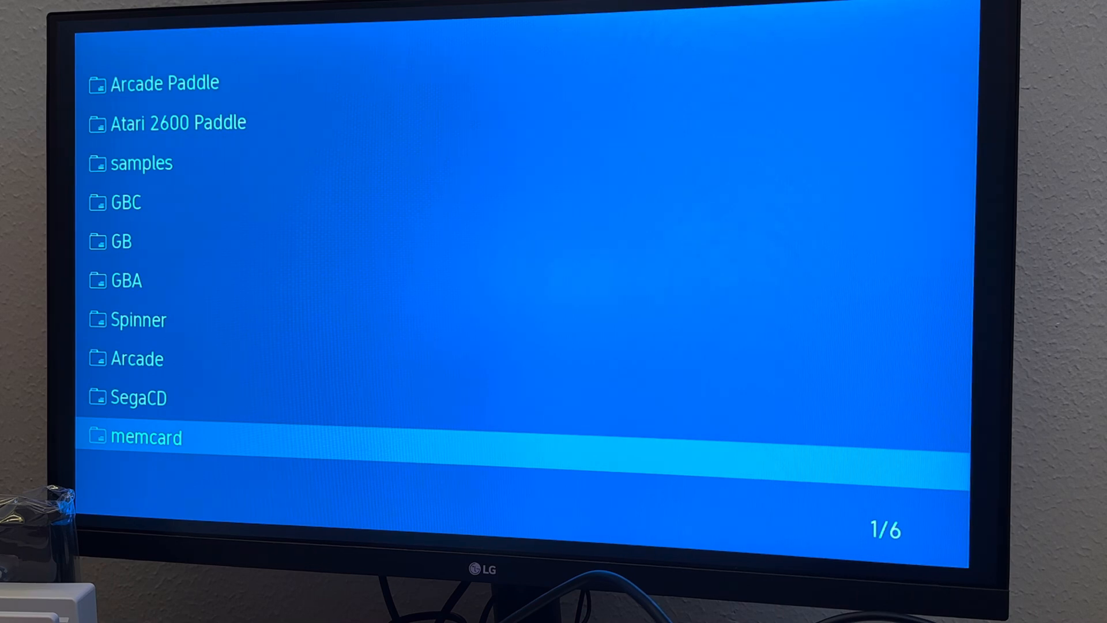
Page through the SD card folders past Spinner, Atari 5200 and Atari 7800
{"action": "key", "text": "up"}
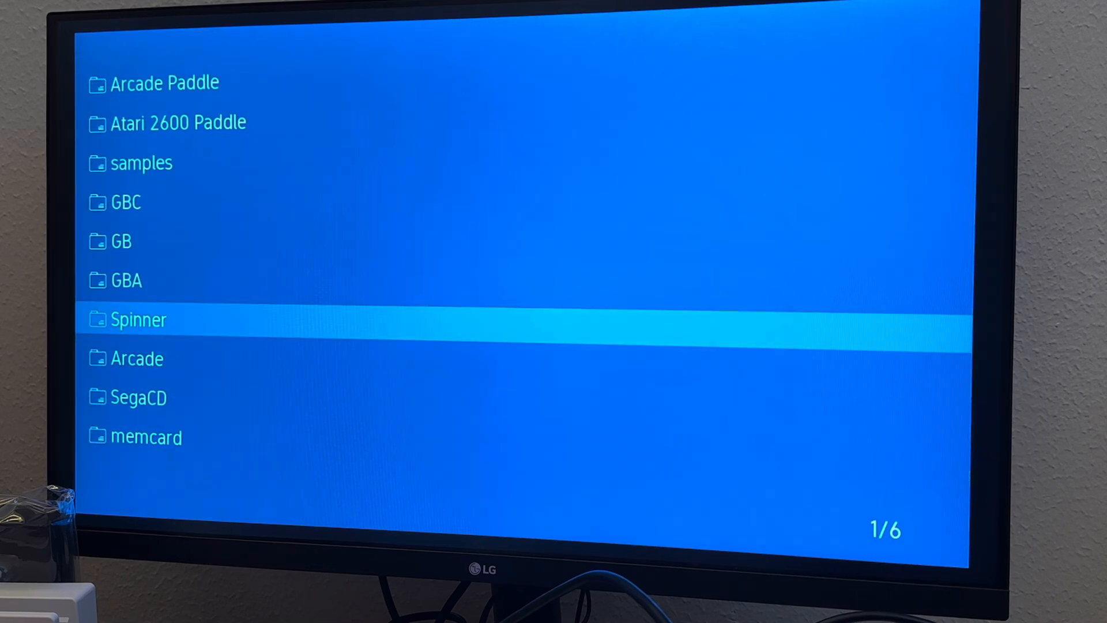
{"action": "key", "text": "up"}
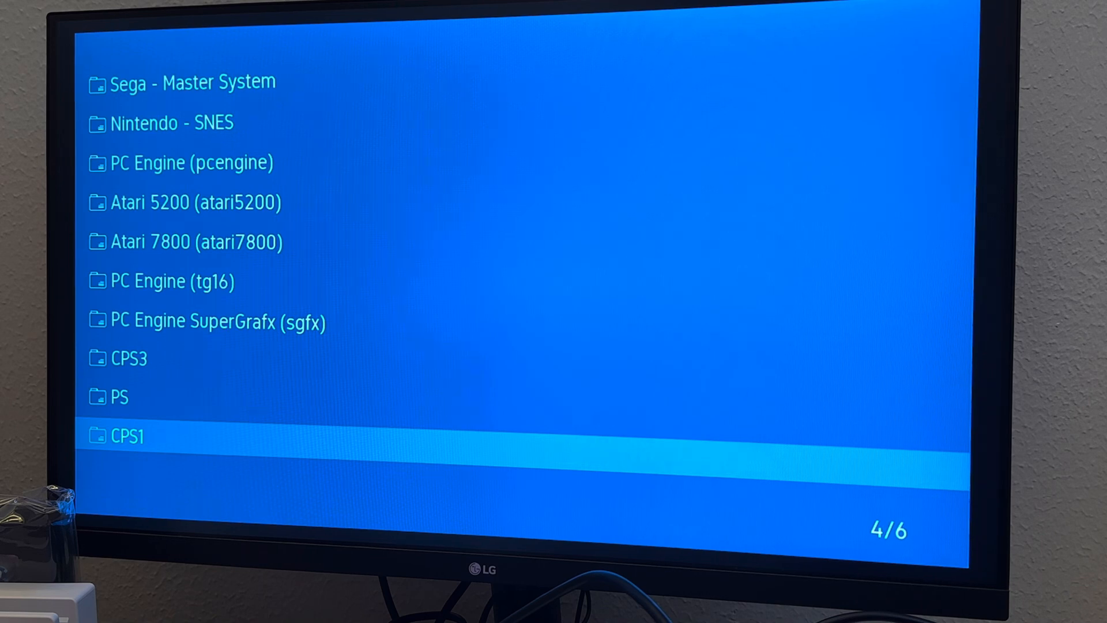
{"action": "key", "text": "up"}
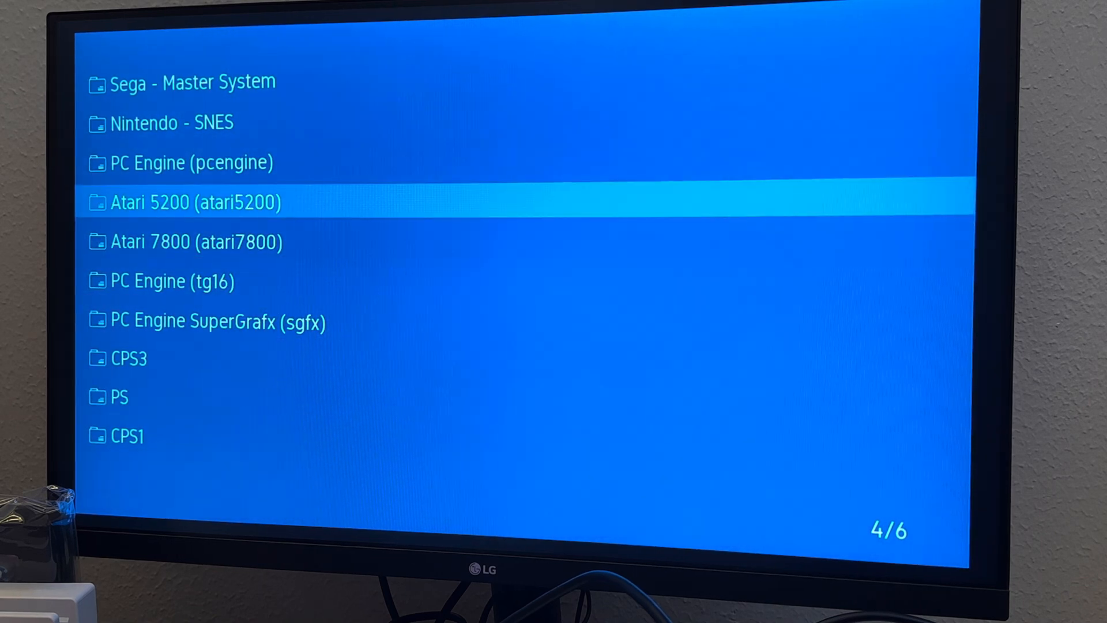
{"action": "key", "text": "Down"}
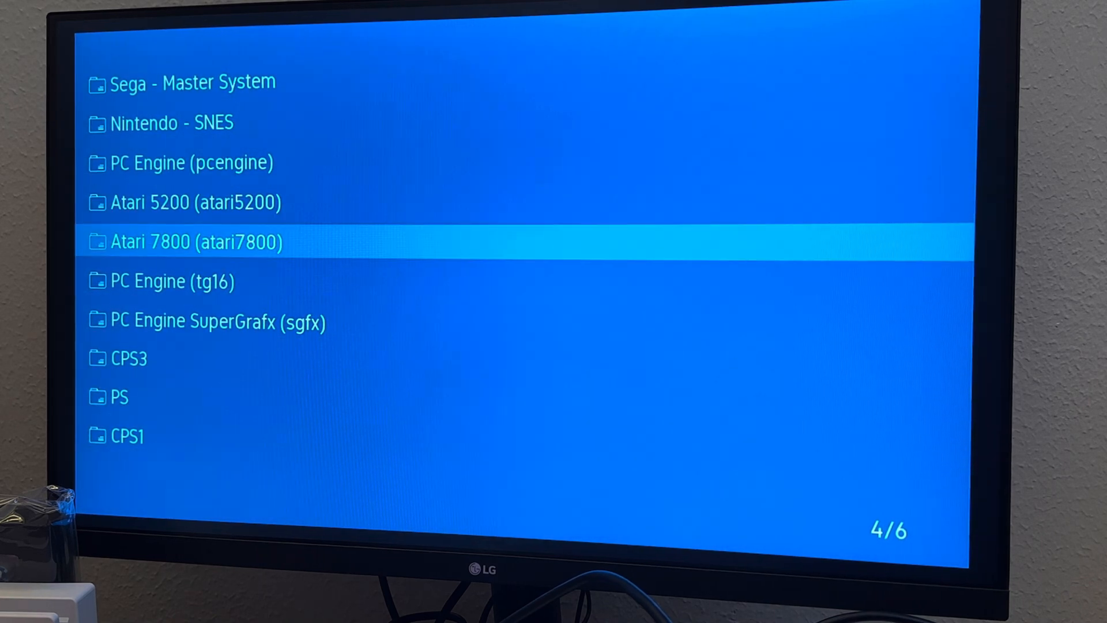
Go back through page 3 to page 2 of 6 and highlight the Atari 800 folder
{"action": "key", "text": "Up"}
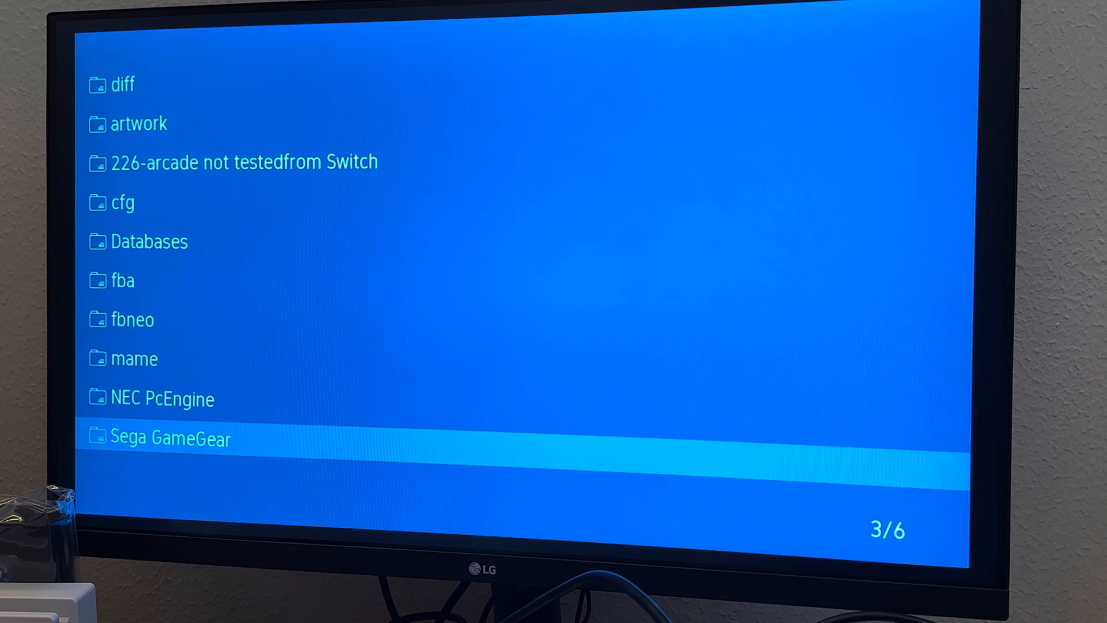
{"action": "key", "text": "up"}
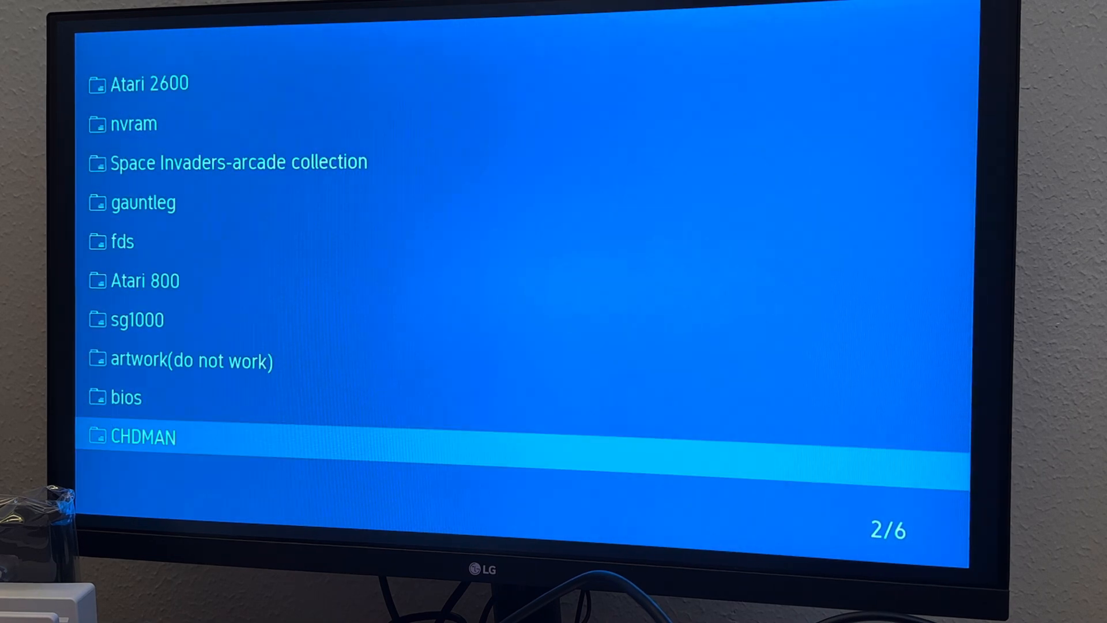
{"action": "key", "text": "up"}
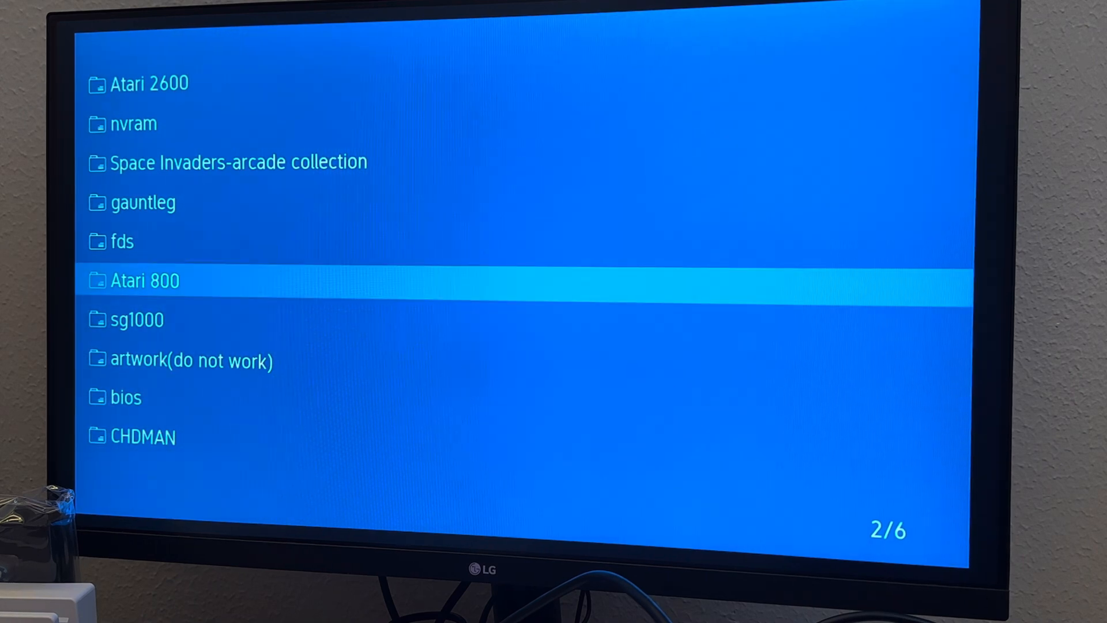